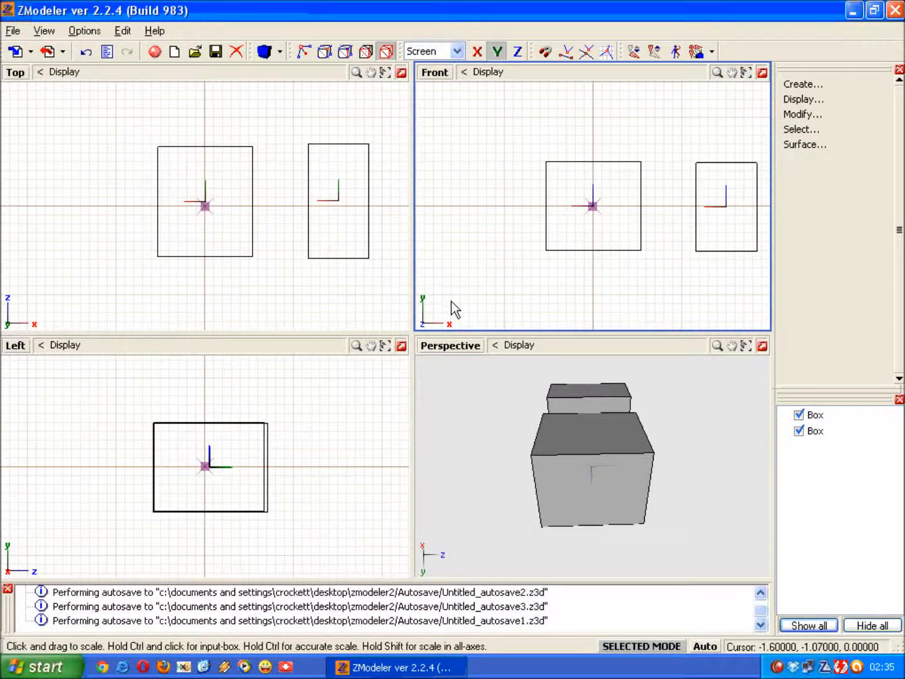
pyautogui.moveTo(475, 276)
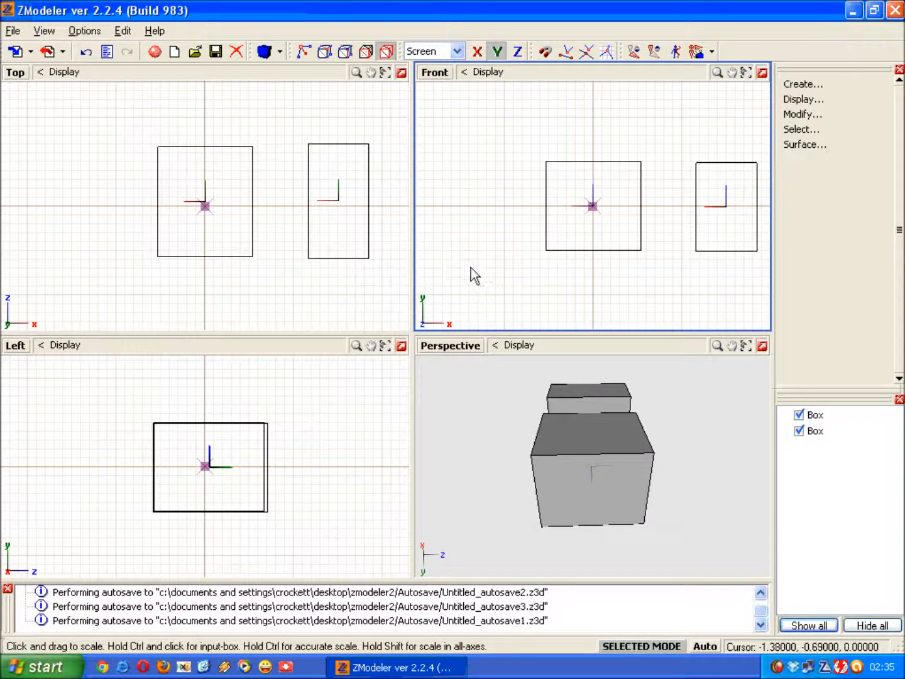
pyautogui.moveTo(467, 397)
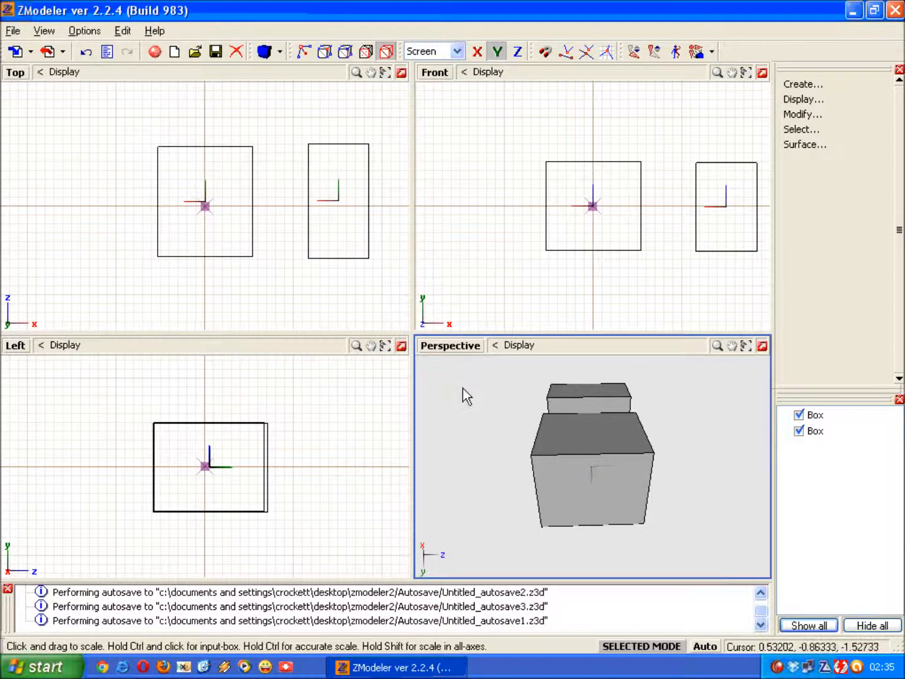
pyautogui.moveTo(511, 407)
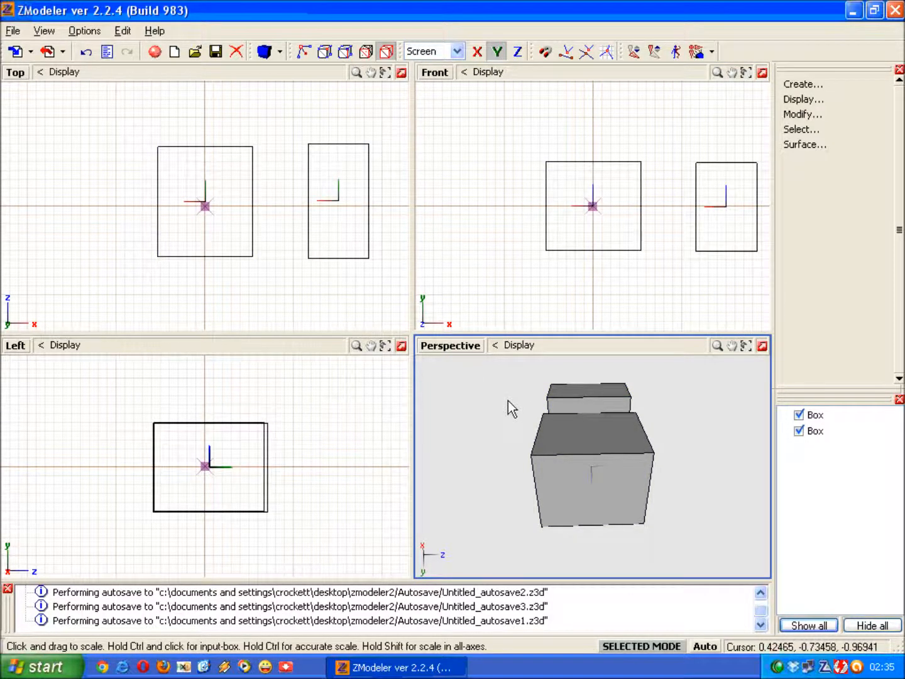
pyautogui.moveTo(455, 399)
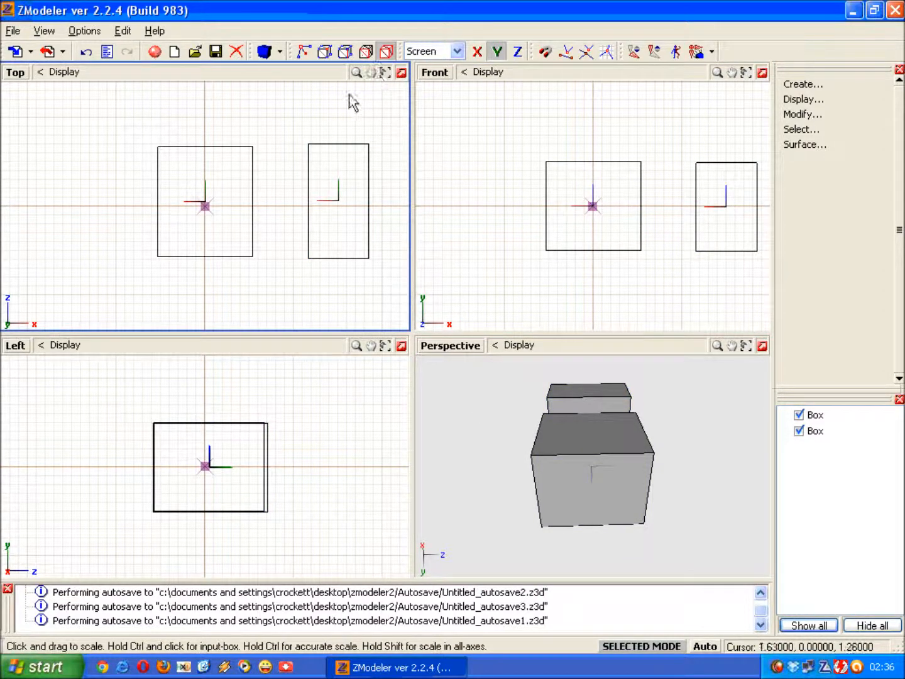
# Try Edge, Vertex and Object modes on the toolbar, then settle on Polygon mode
pyautogui.click(344, 52)
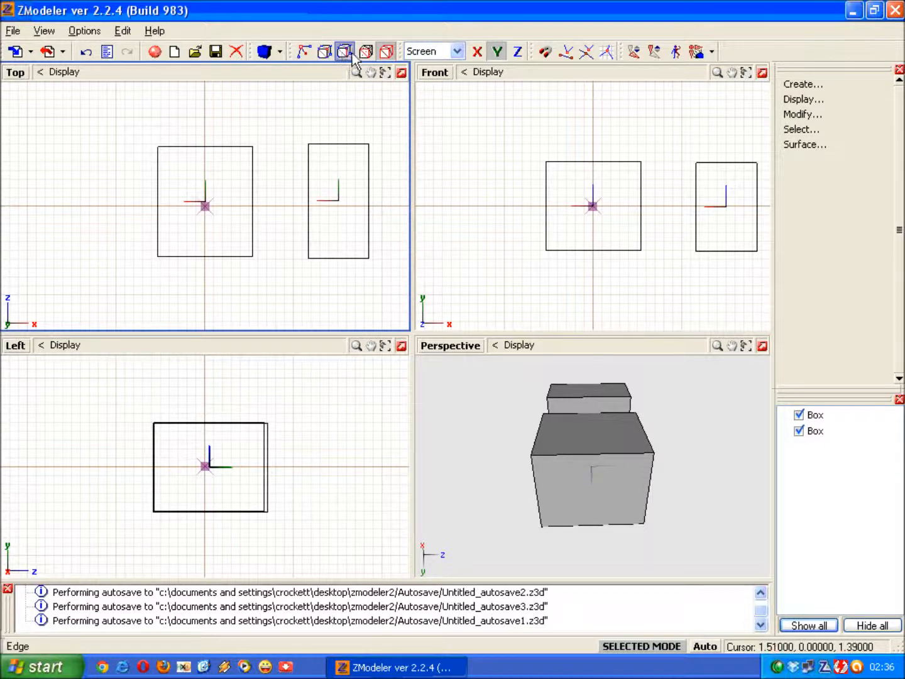
pyautogui.click(324, 50)
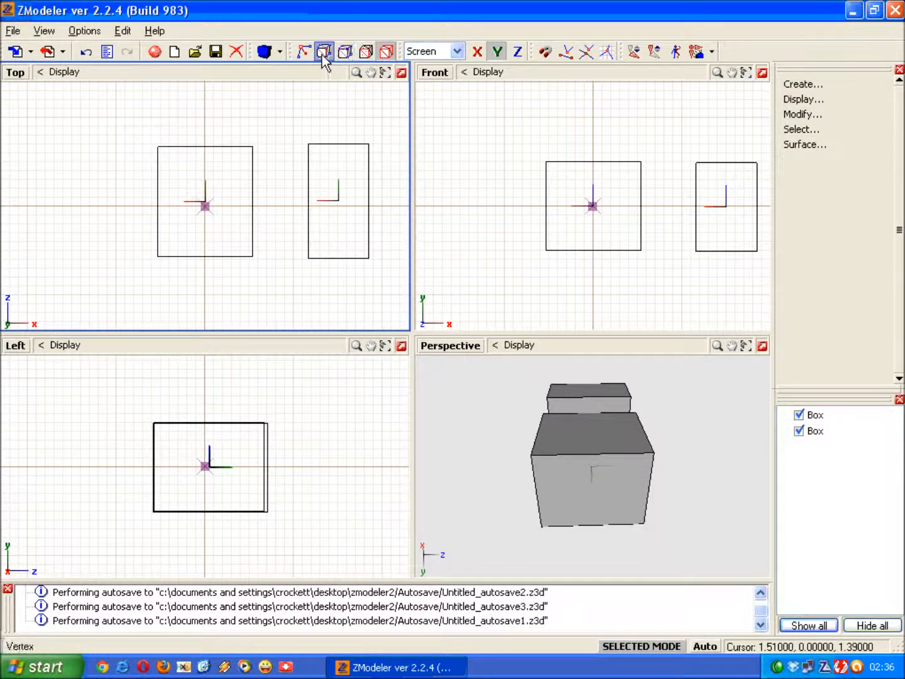
pyautogui.click(384, 52)
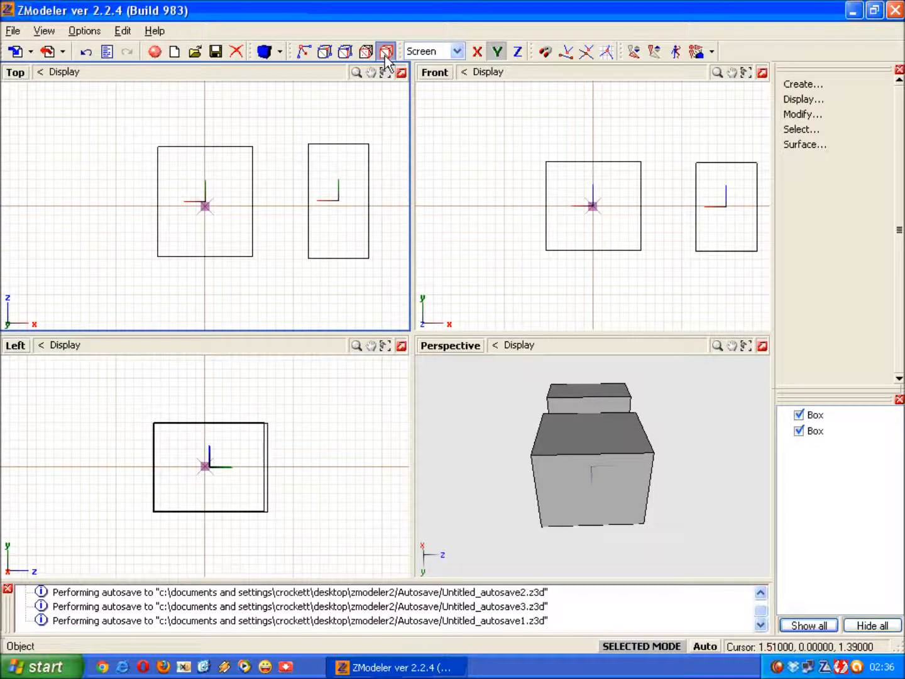
pyautogui.click(364, 52)
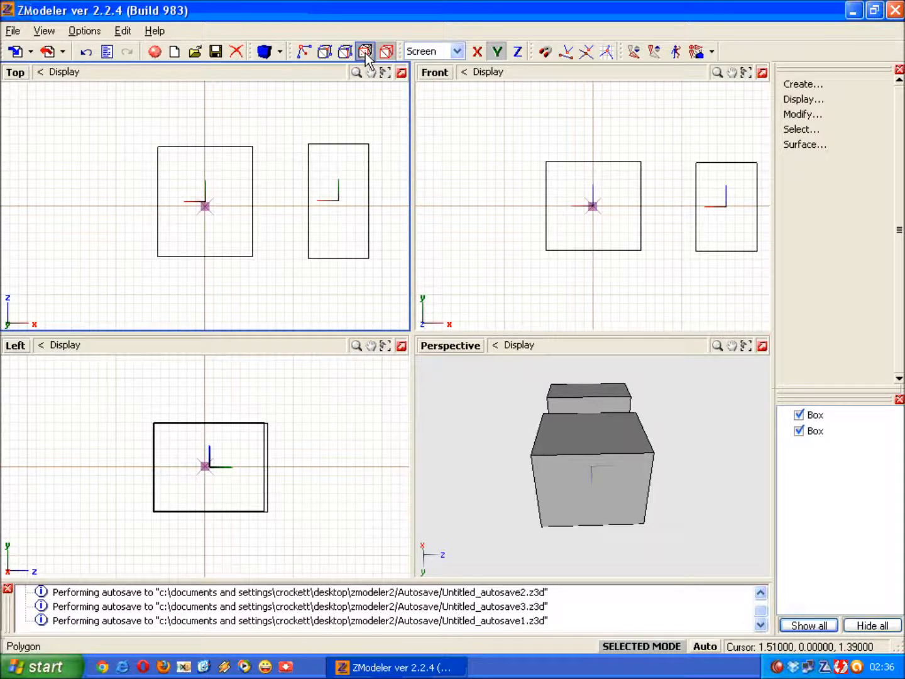
pyautogui.click(344, 51)
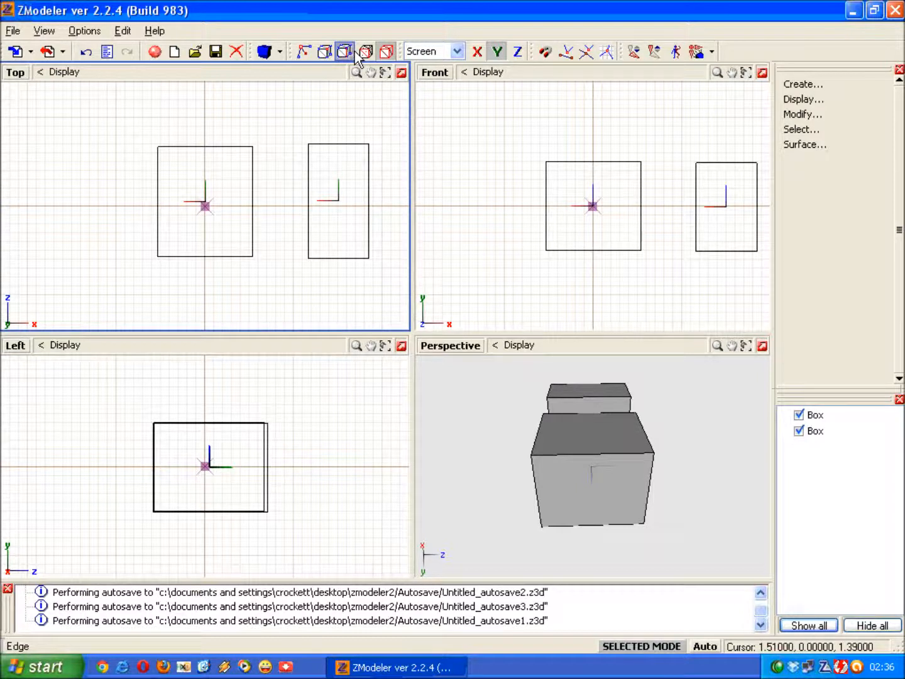
pyautogui.click(365, 52)
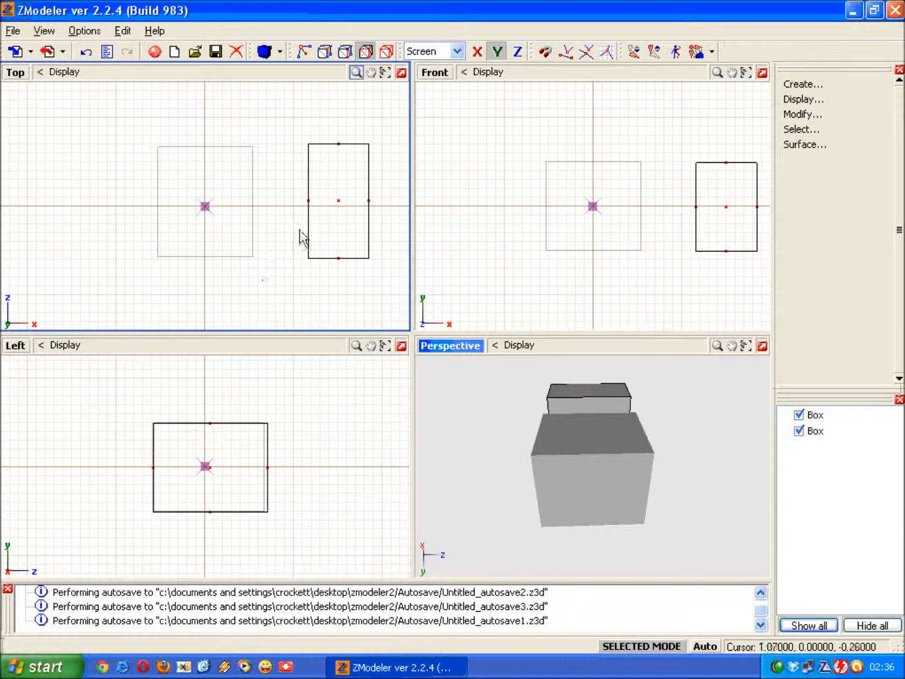
# Zoom the Perspective viewport in on the two boxes
pyautogui.click(338, 201)
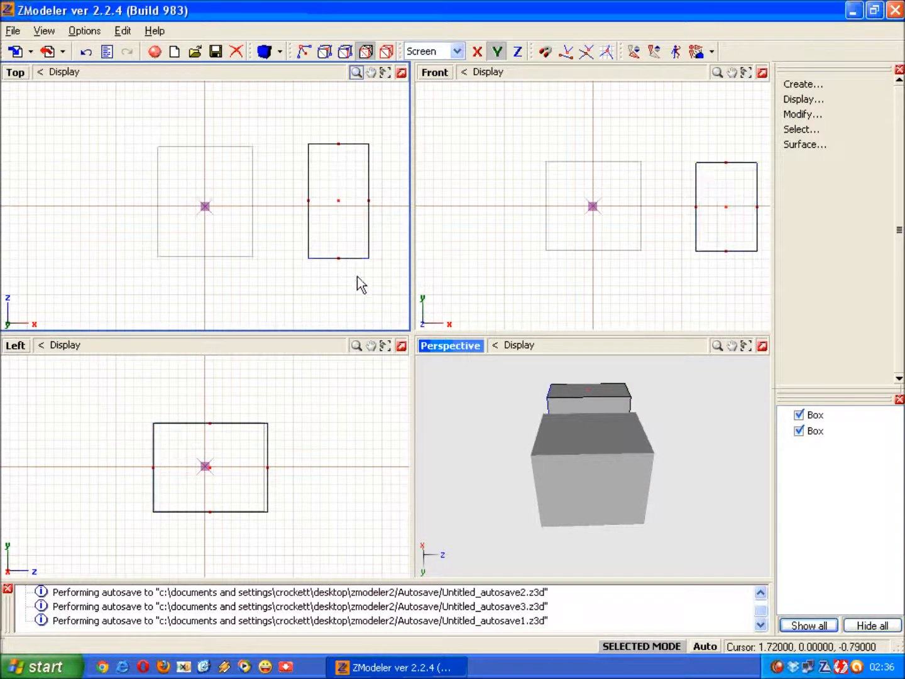
pyautogui.click(338, 201)
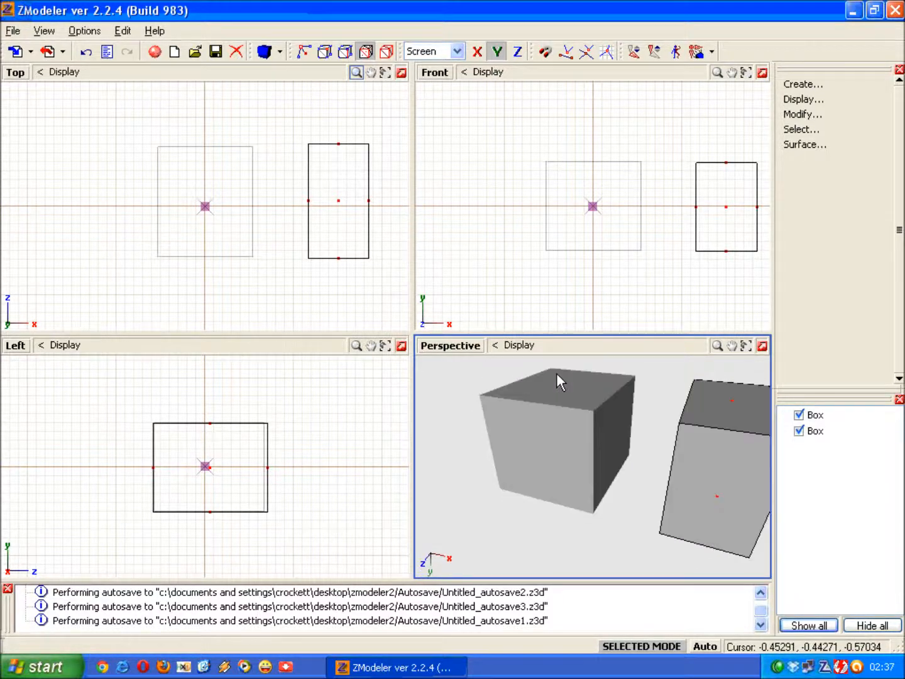
# Orbit around the boxes and select the right-hand box's front face
pyautogui.moveTo(559, 379); pyautogui.dragTo(534, 374)
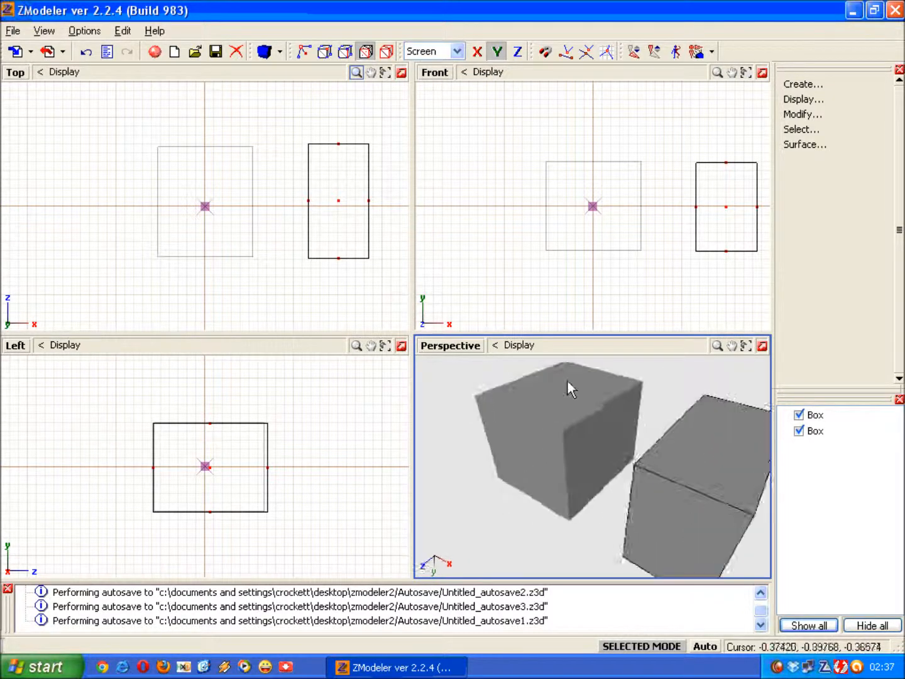
pyautogui.moveTo(565, 387); pyautogui.dragTo(543, 396)
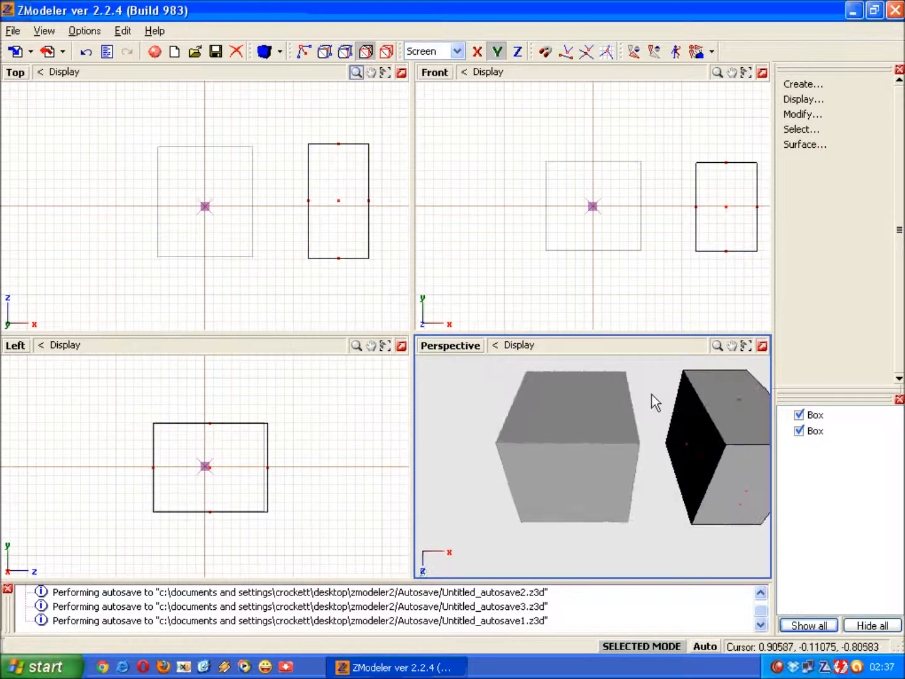
pyautogui.moveTo(653, 402); pyautogui.dragTo(672, 543)
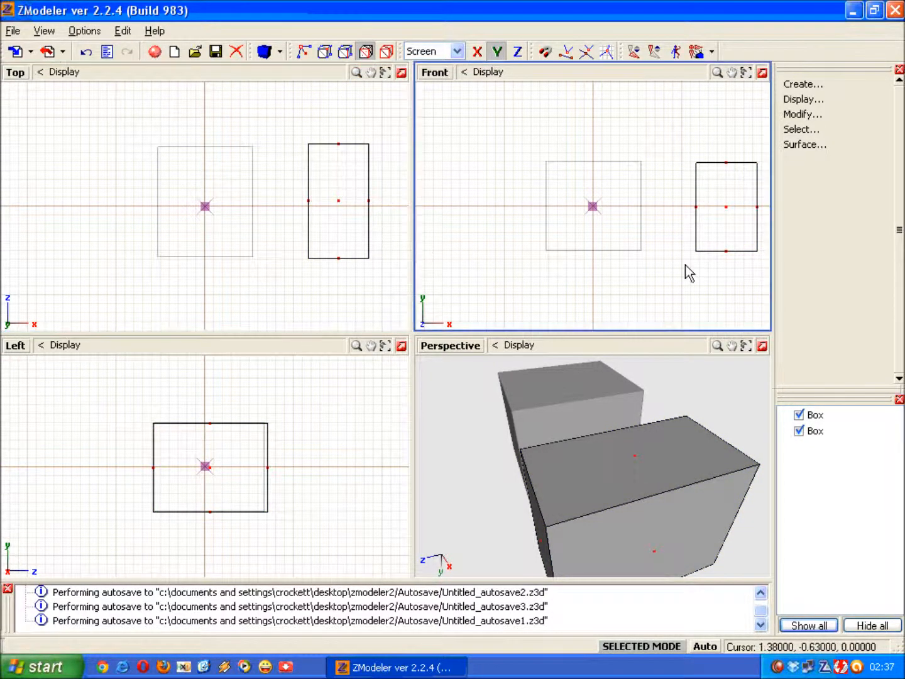
pyautogui.click(803, 98)
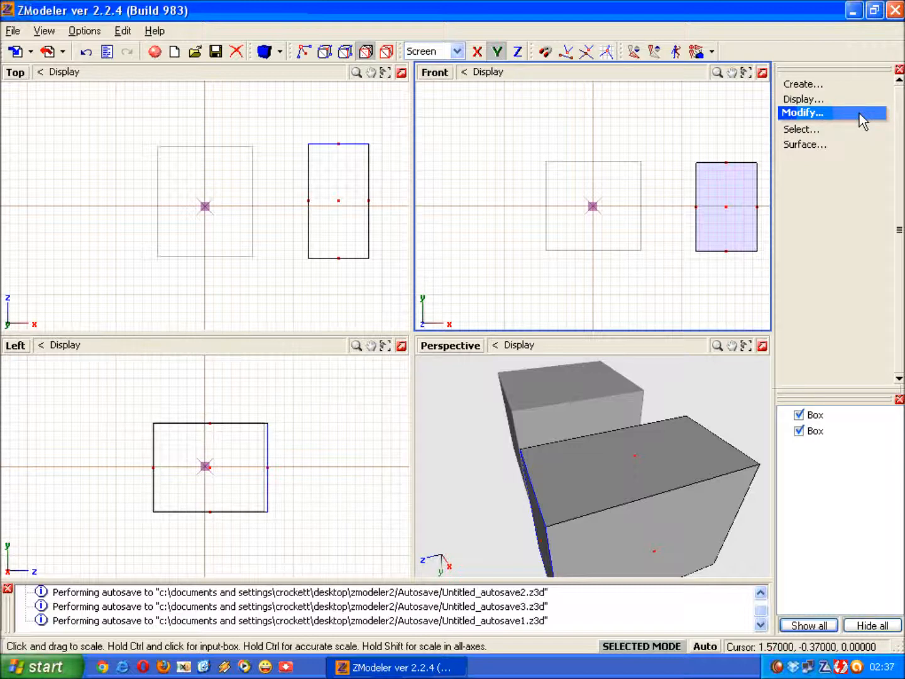
# Delete the selected front face via Modify > Delete, leaving the right box open
pyautogui.click(801, 113)
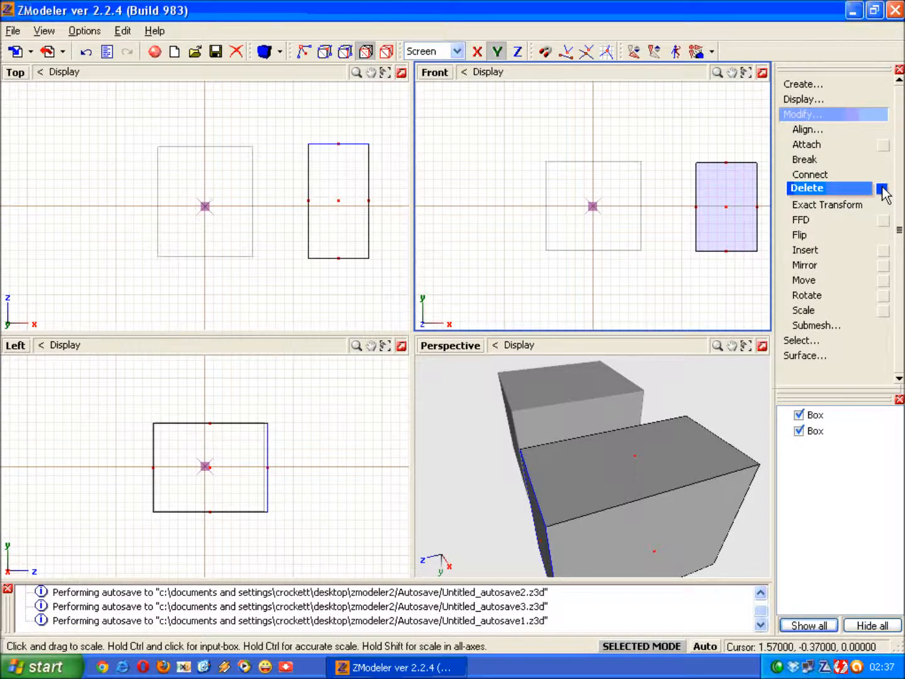
pyautogui.click(882, 189)
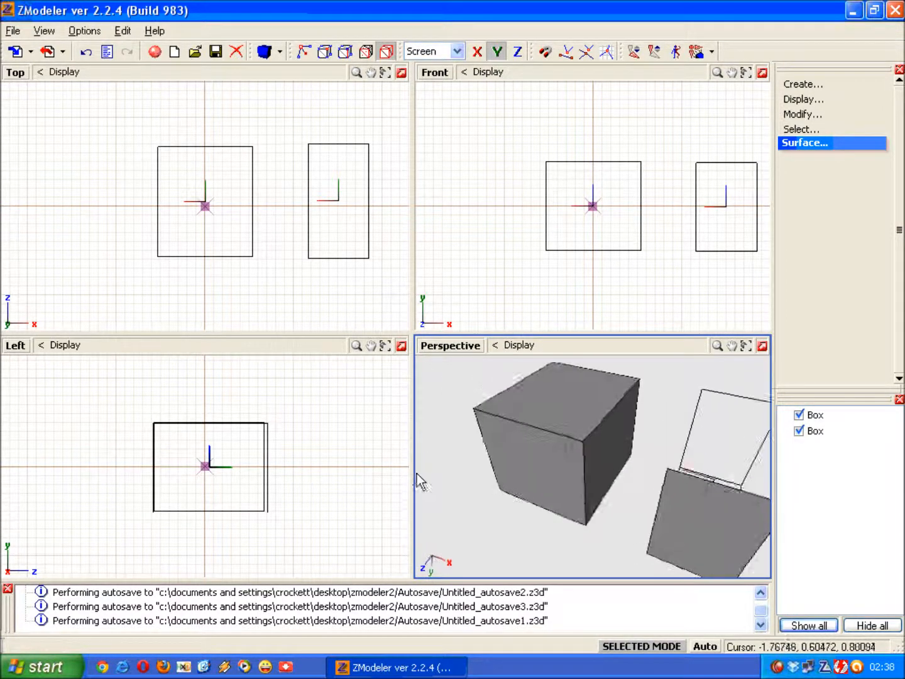
# Orbit the Perspective viewport to inspect the opened right-hand box
pyautogui.moveTo(421, 480); pyautogui.dragTo(469, 475)
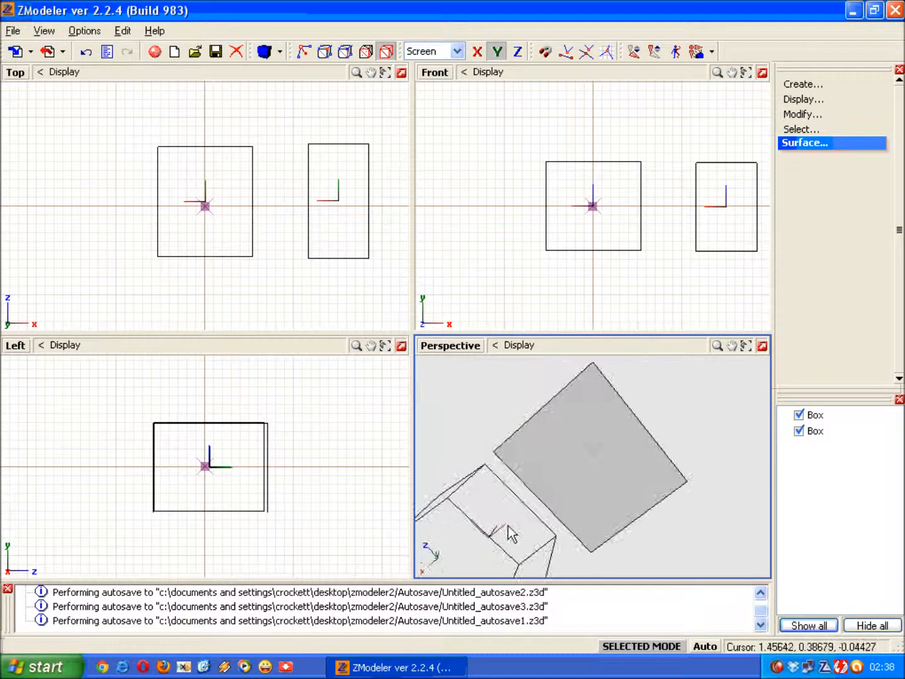
pyautogui.moveTo(510, 535); pyautogui.dragTo(559, 450)
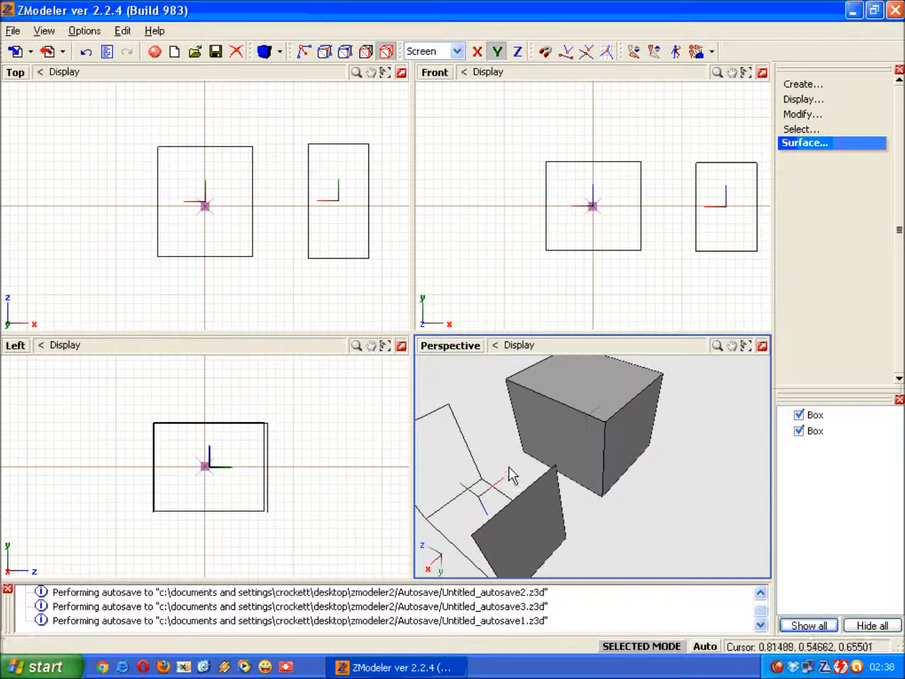
pyautogui.moveTo(520, 455)
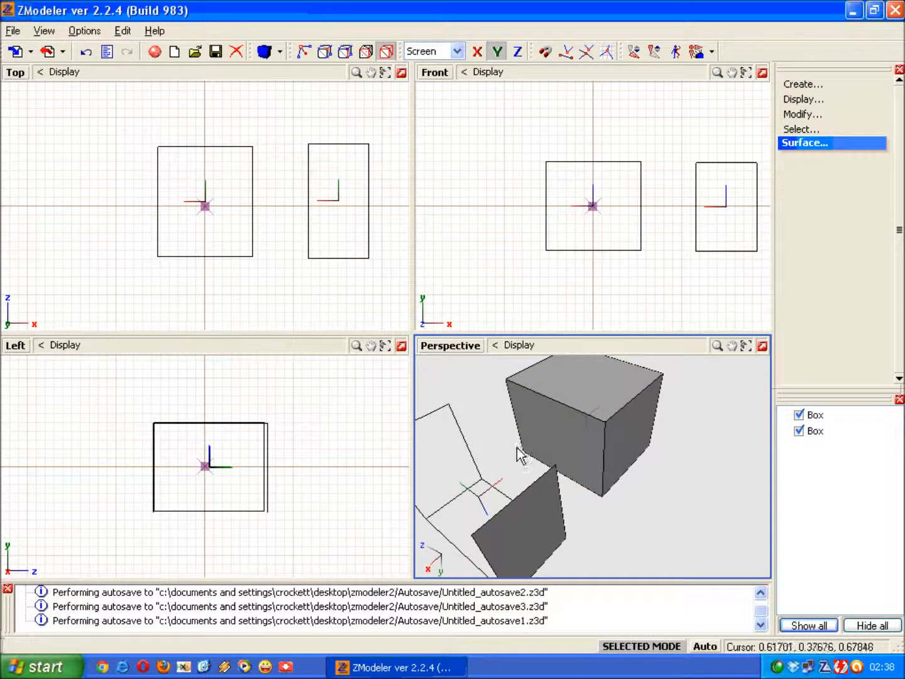
pyautogui.moveTo(514, 452)
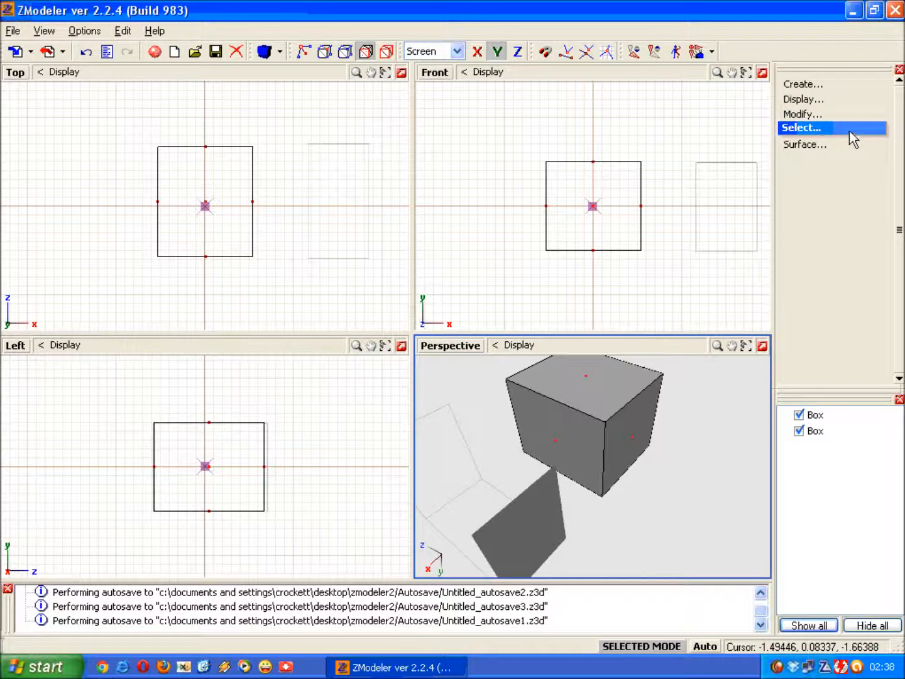
# Use Select > Single to pick several faces of the left-hand box
pyautogui.click(801, 127)
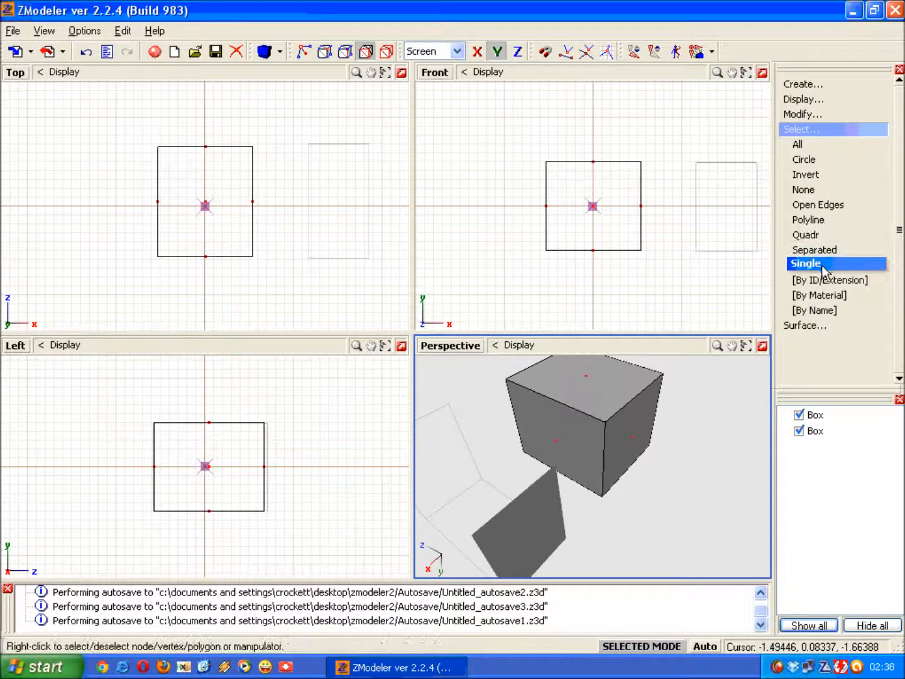
pyautogui.moveTo(807, 300)
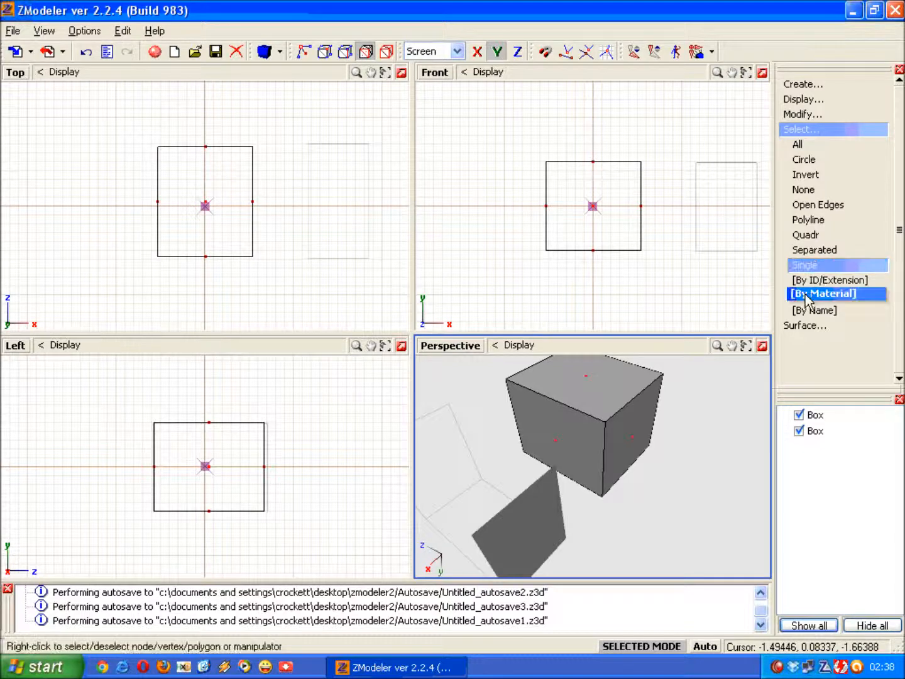
pyautogui.click(822, 294)
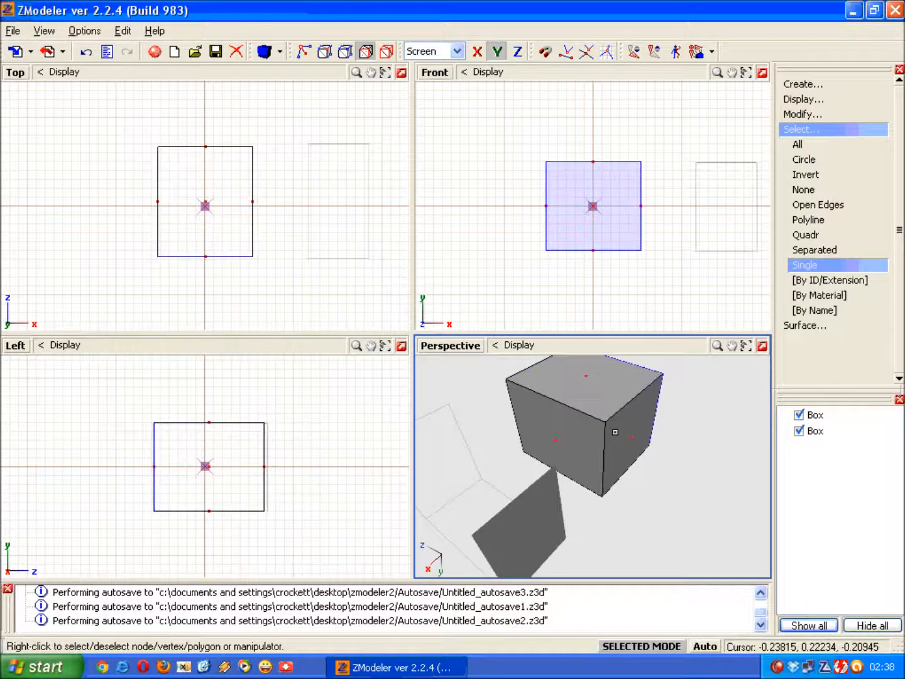
pyautogui.click(626, 435)
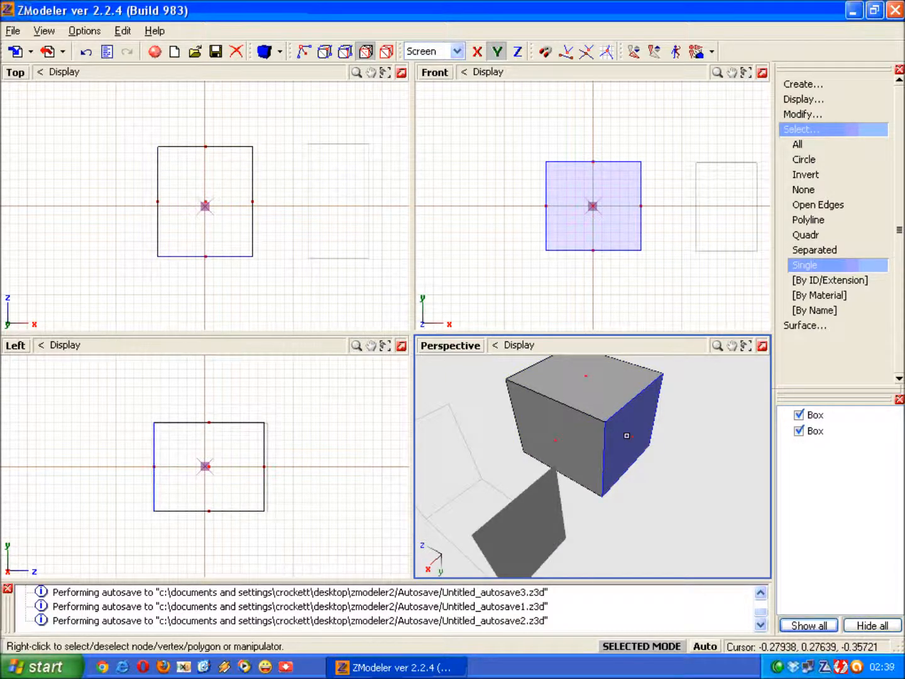
pyautogui.click(626, 435)
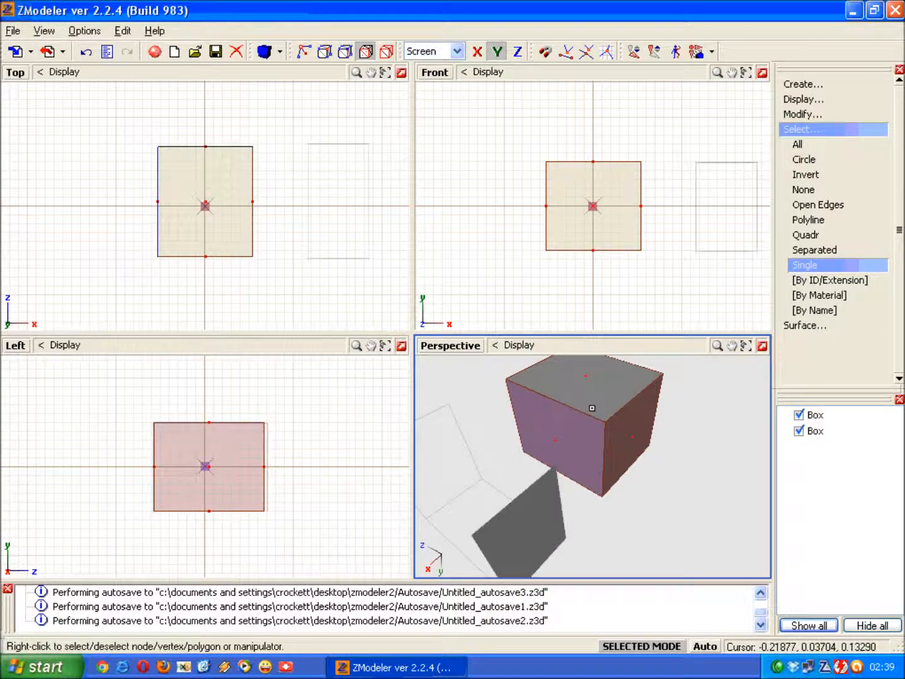
pyautogui.click(204, 201)
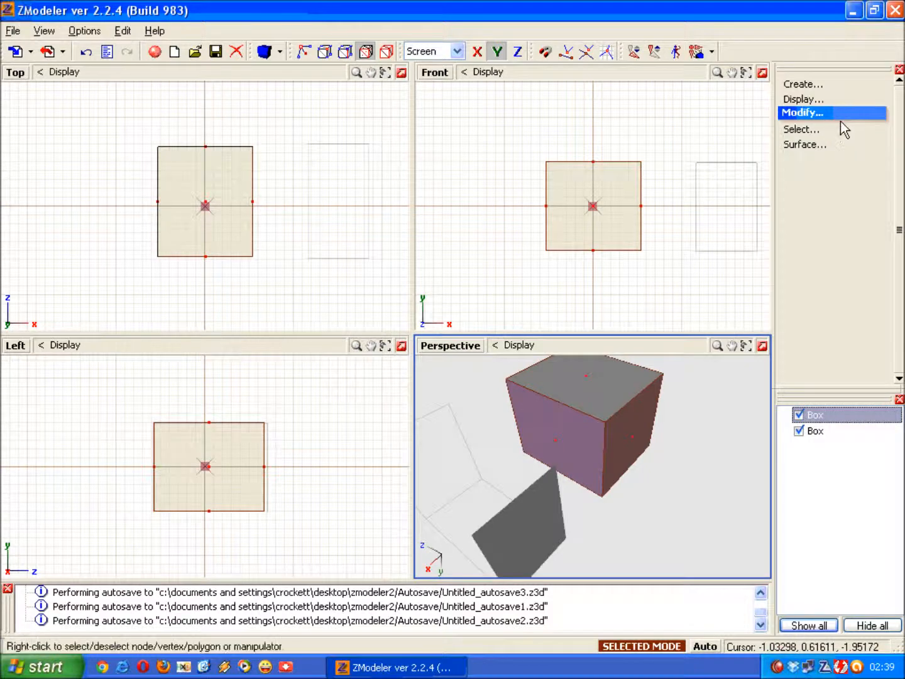
# Delete the left box's selected faces via Modify > Delete and inspect both open shells
pyautogui.click(802, 113)
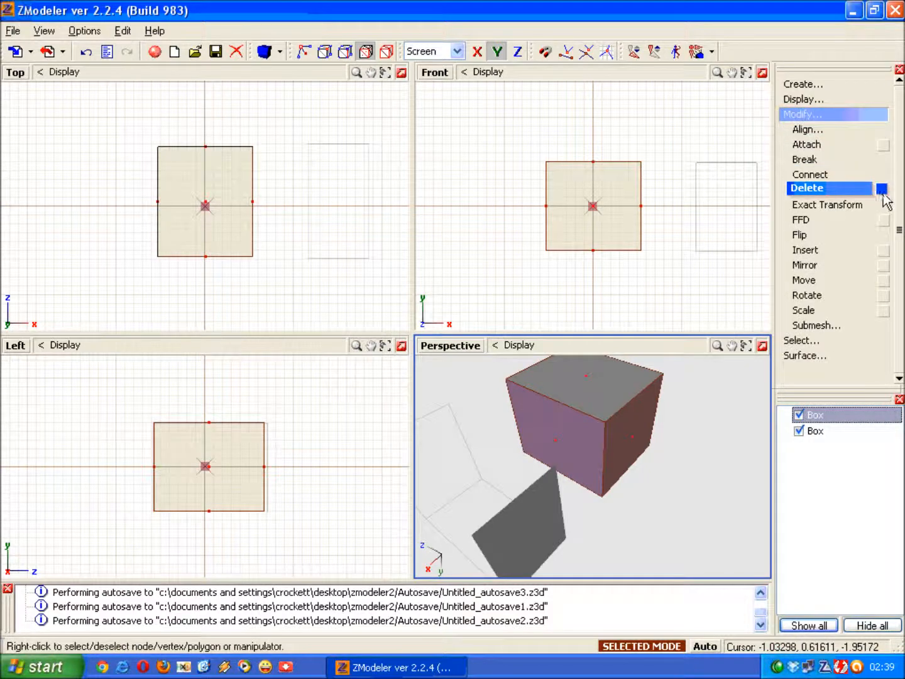
pyautogui.click(881, 188)
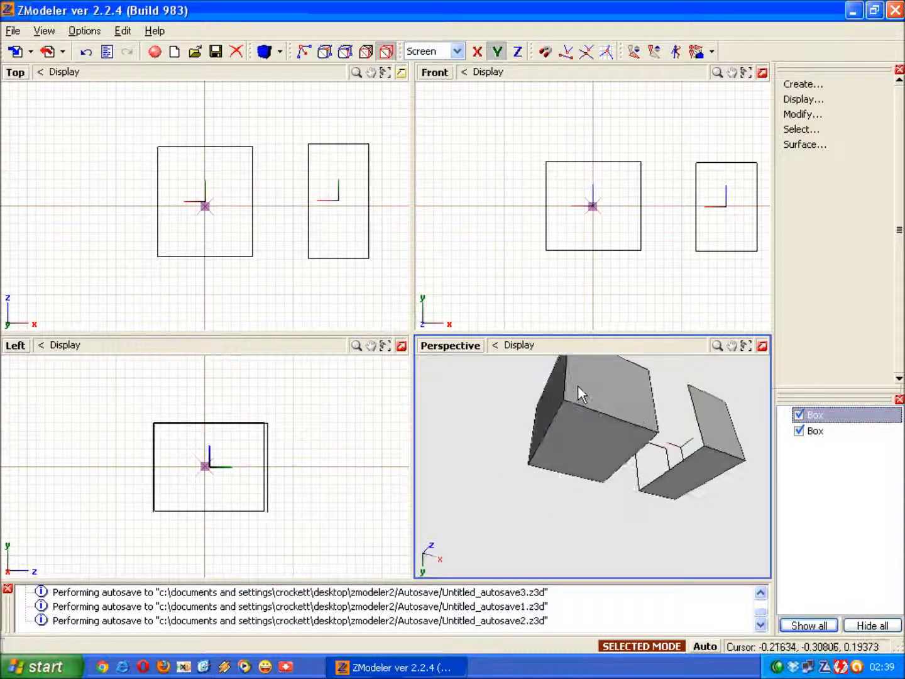
pyautogui.moveTo(578, 393); pyautogui.dragTo(490, 433)
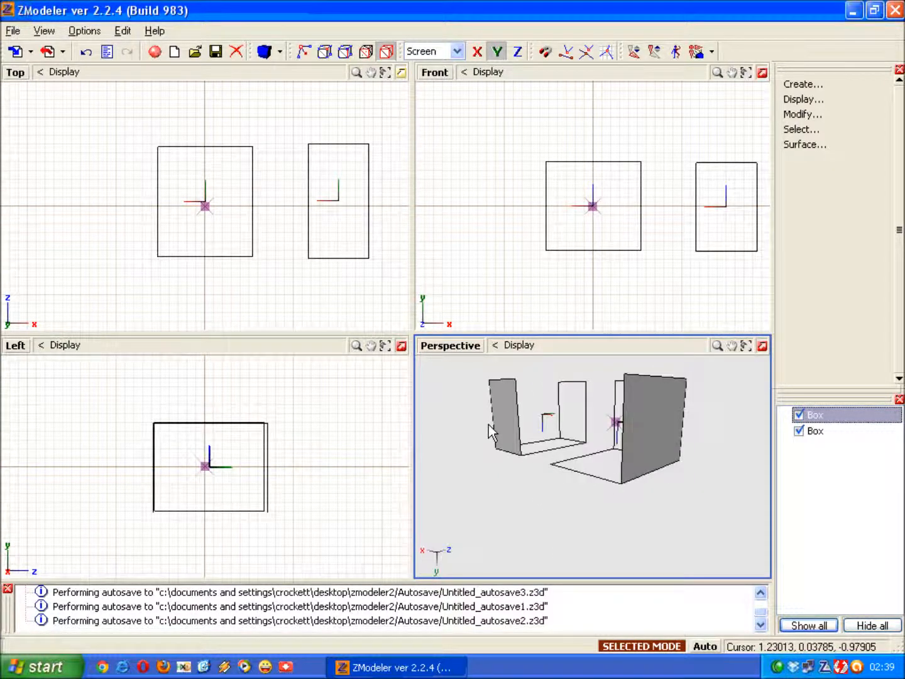